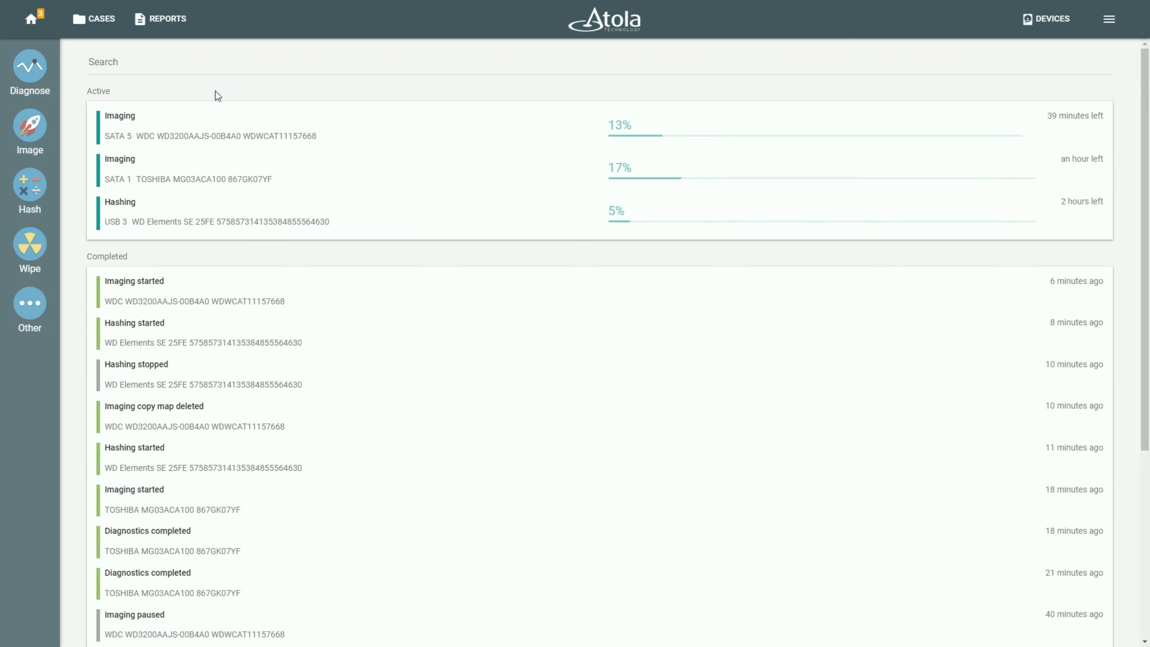
mouse_move(252, 127)
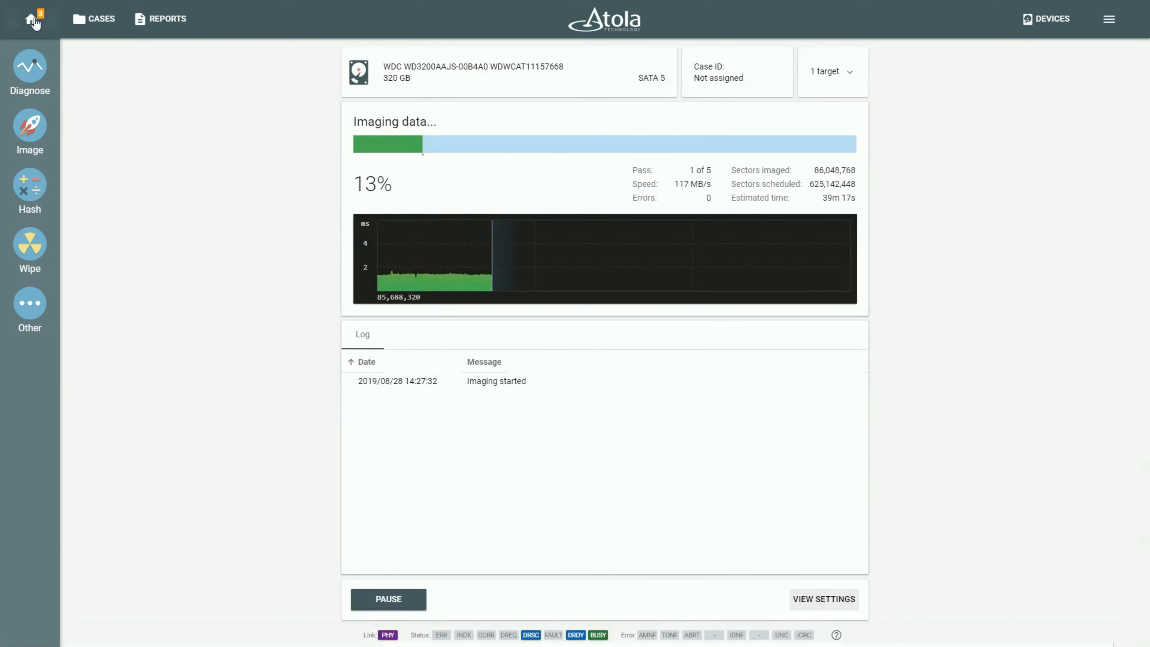
Check the progress of the TOSHIBA imaging task and the WD Elements hashing task from the home screen
left_click(29, 19)
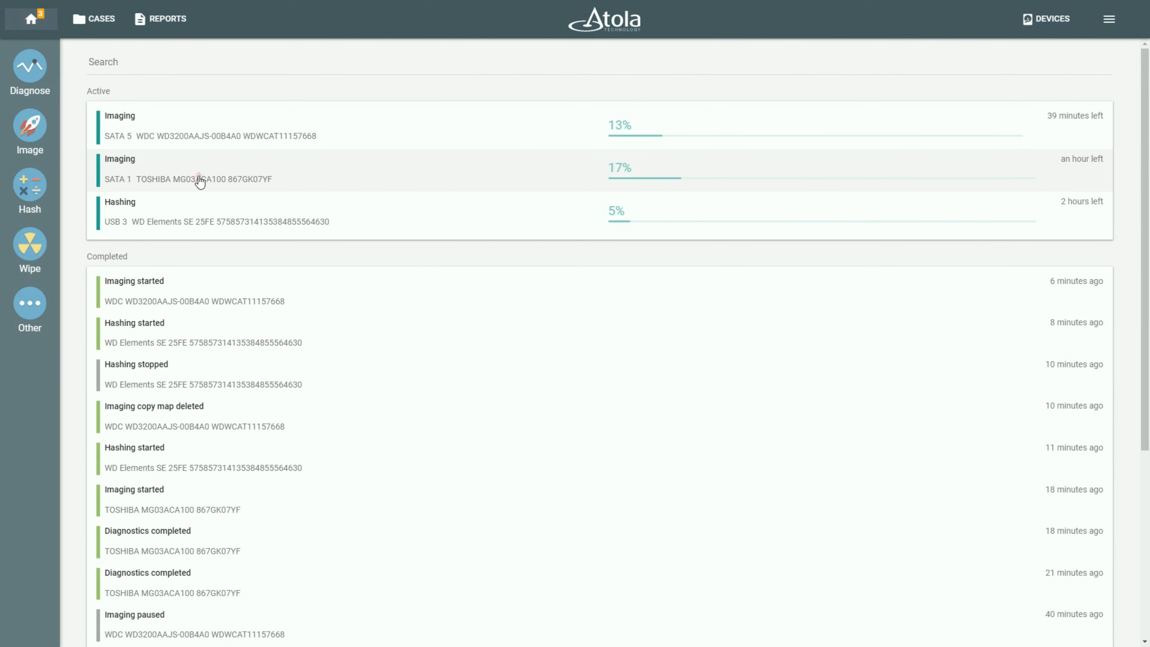
left_click(198, 178)
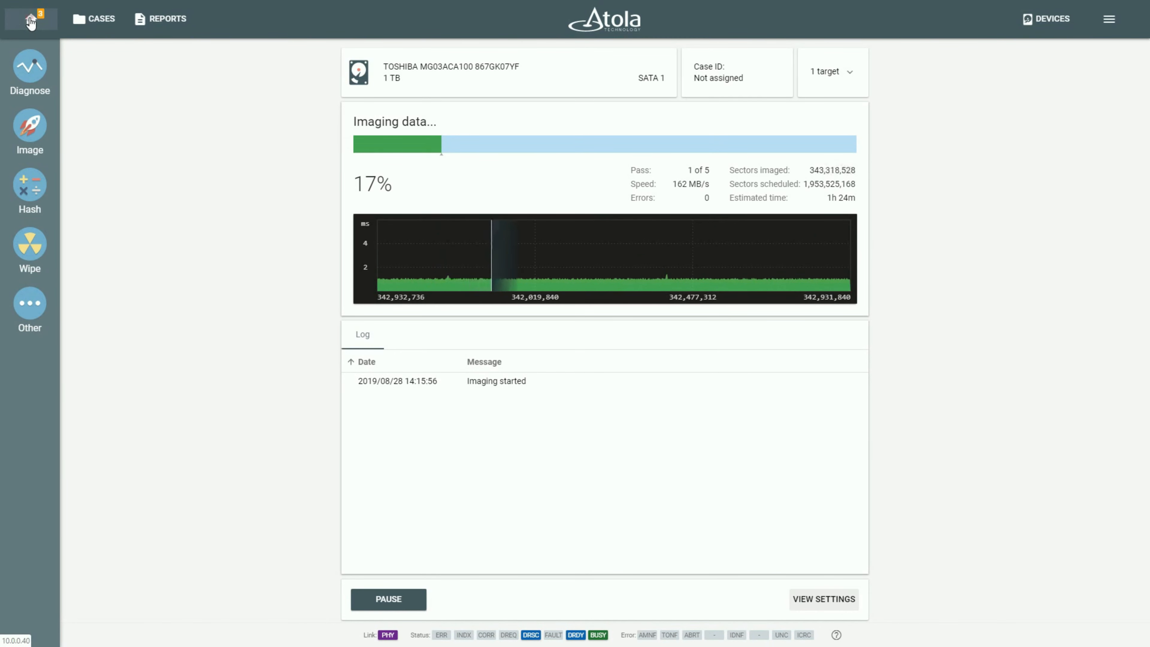
left_click(30, 18)
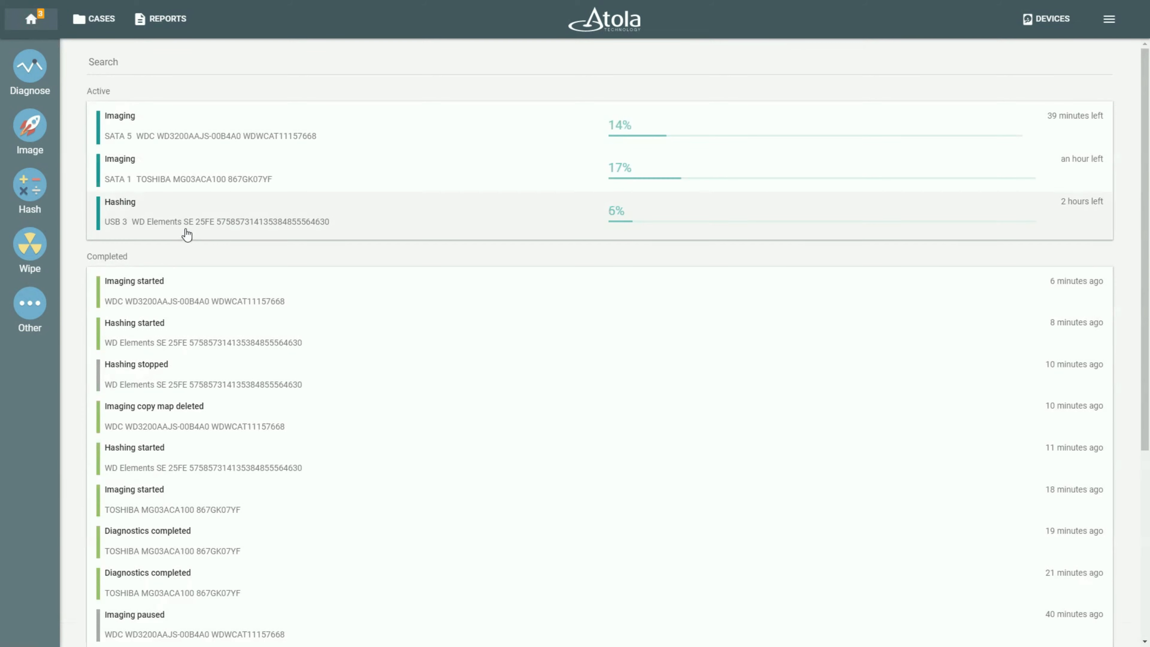
left_click(215, 212)
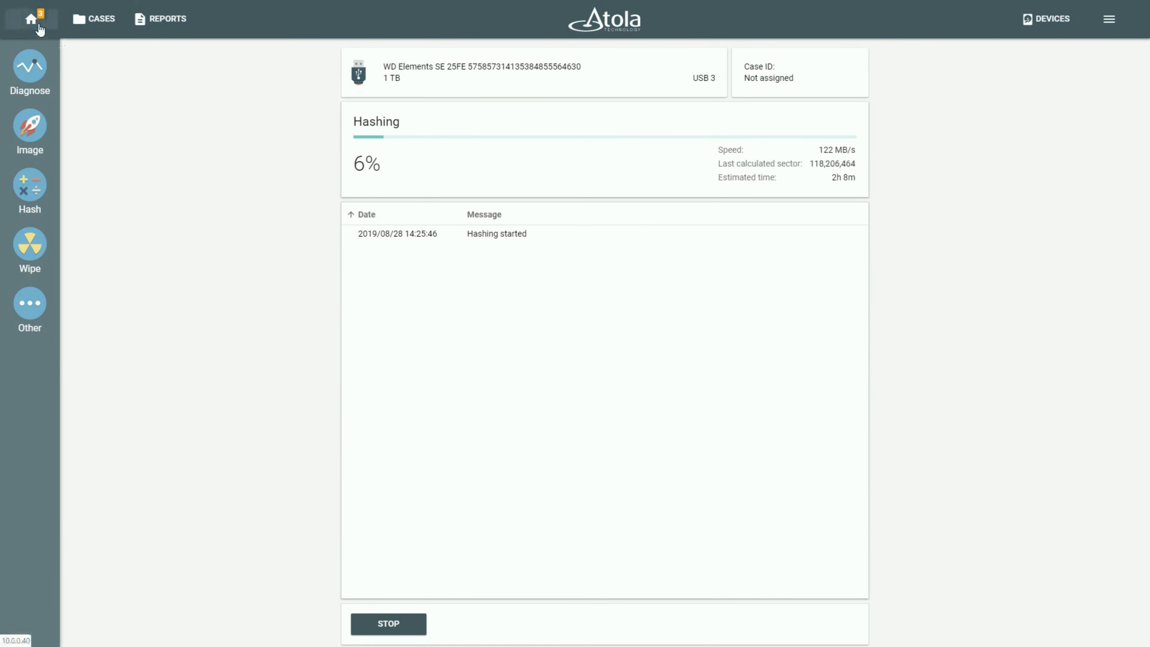
left_click(29, 18)
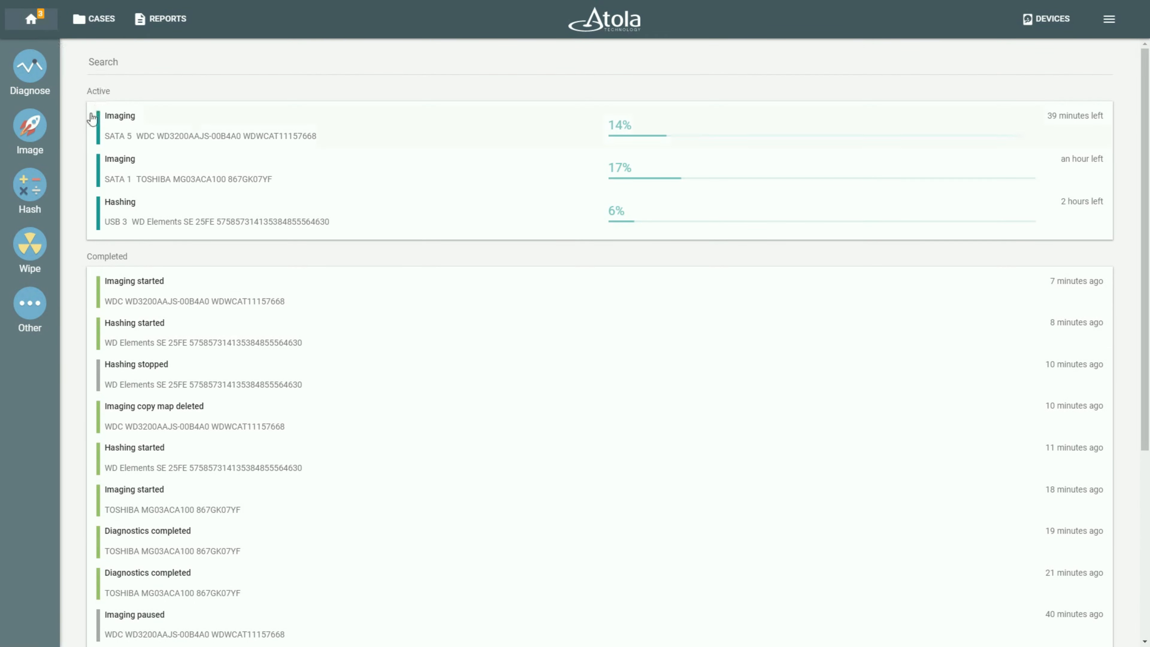
Review the latest 'Imaging started' event report and return home
double_click(107, 255)
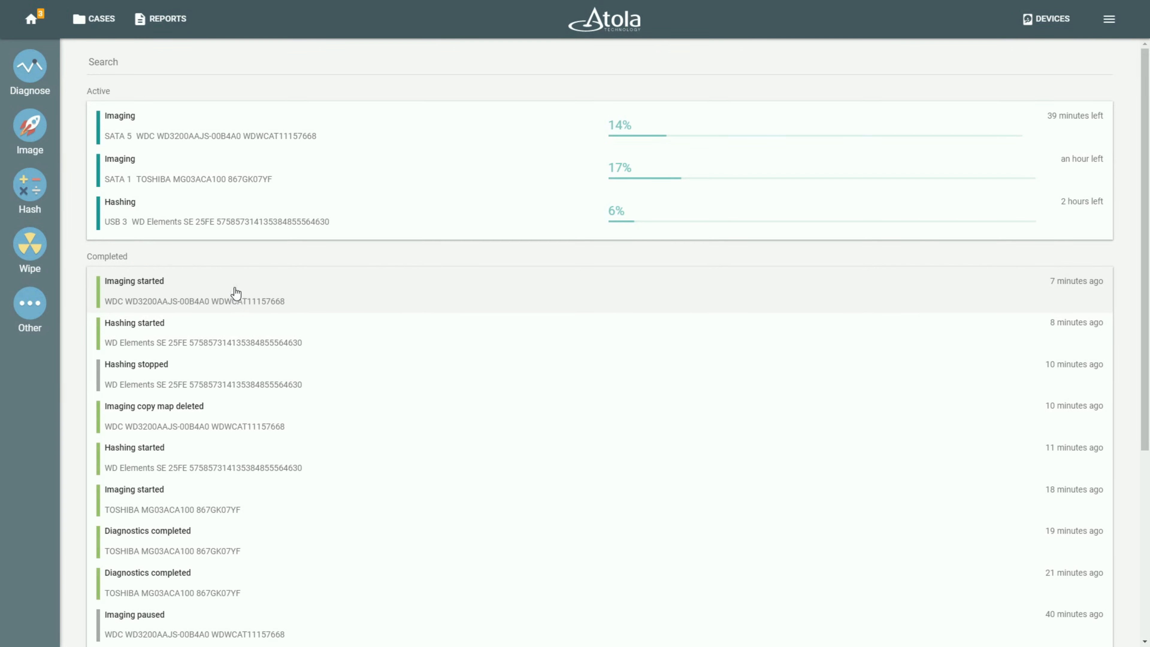
left_click(134, 281)
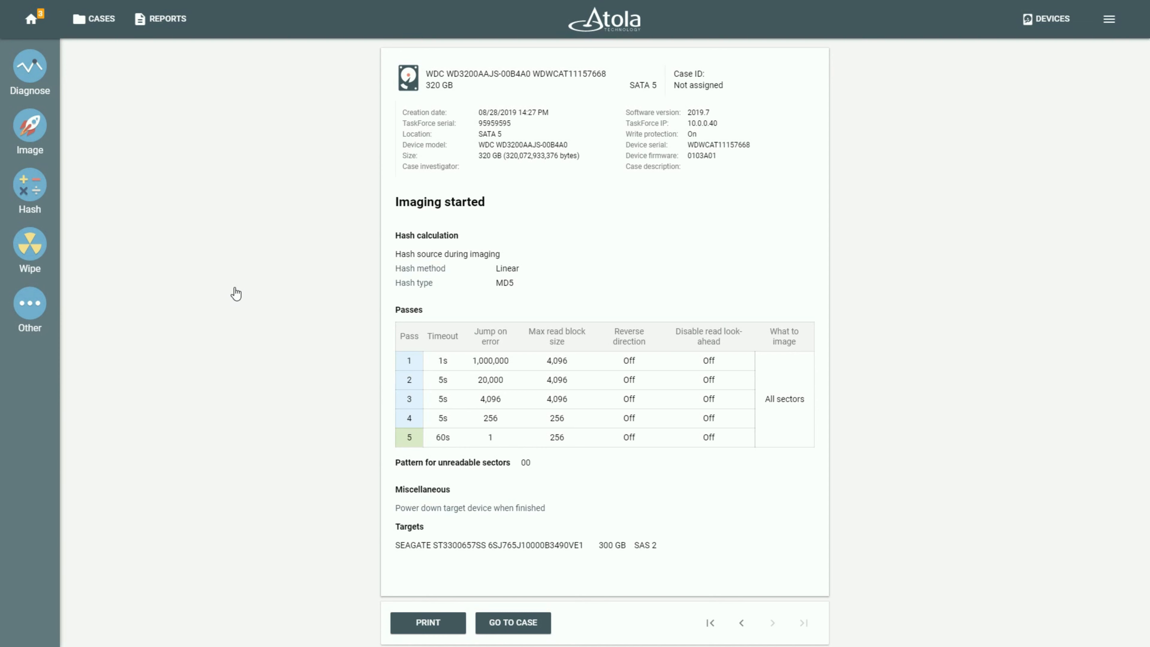
mouse_move(236, 291)
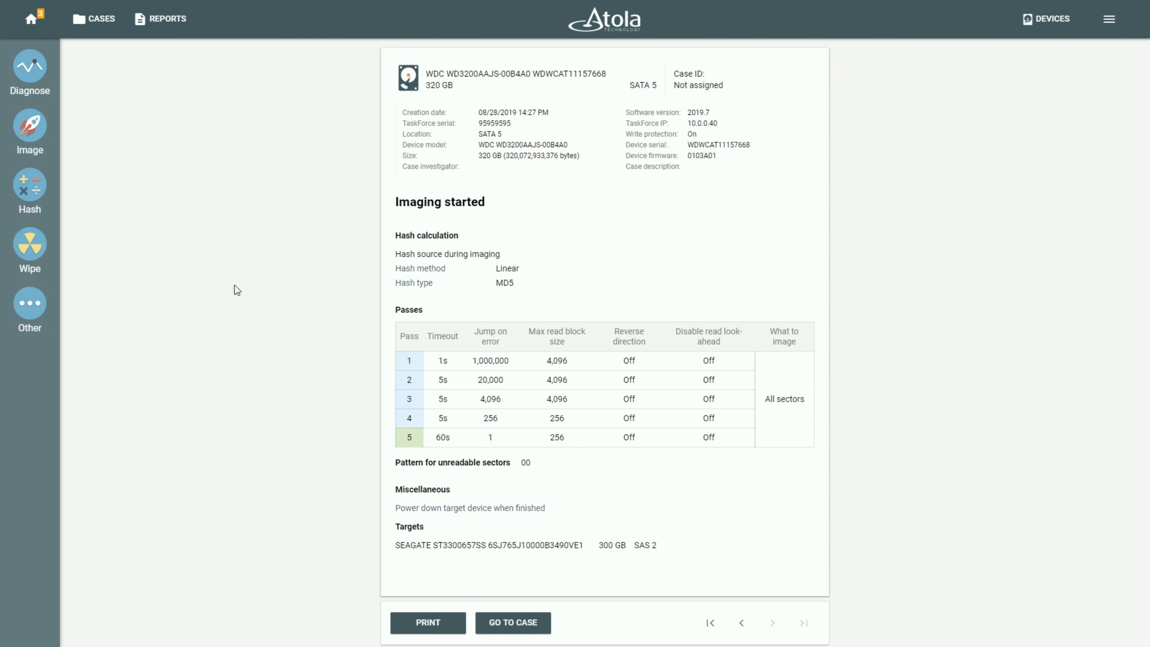
mouse_move(48, 46)
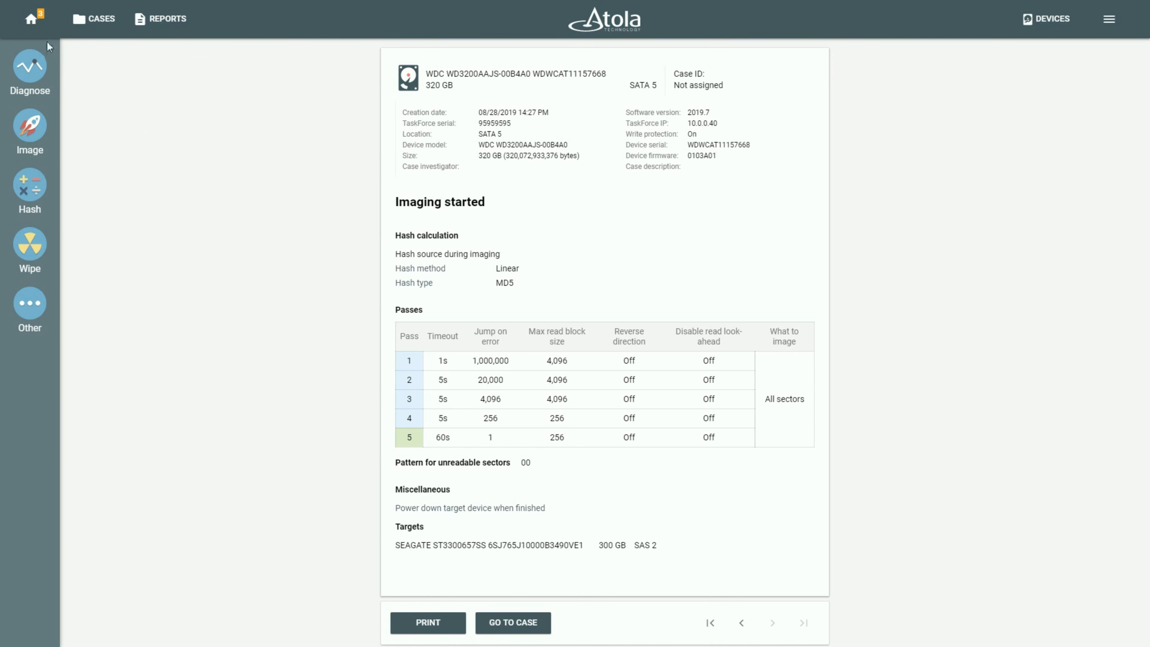
left_click(29, 19)
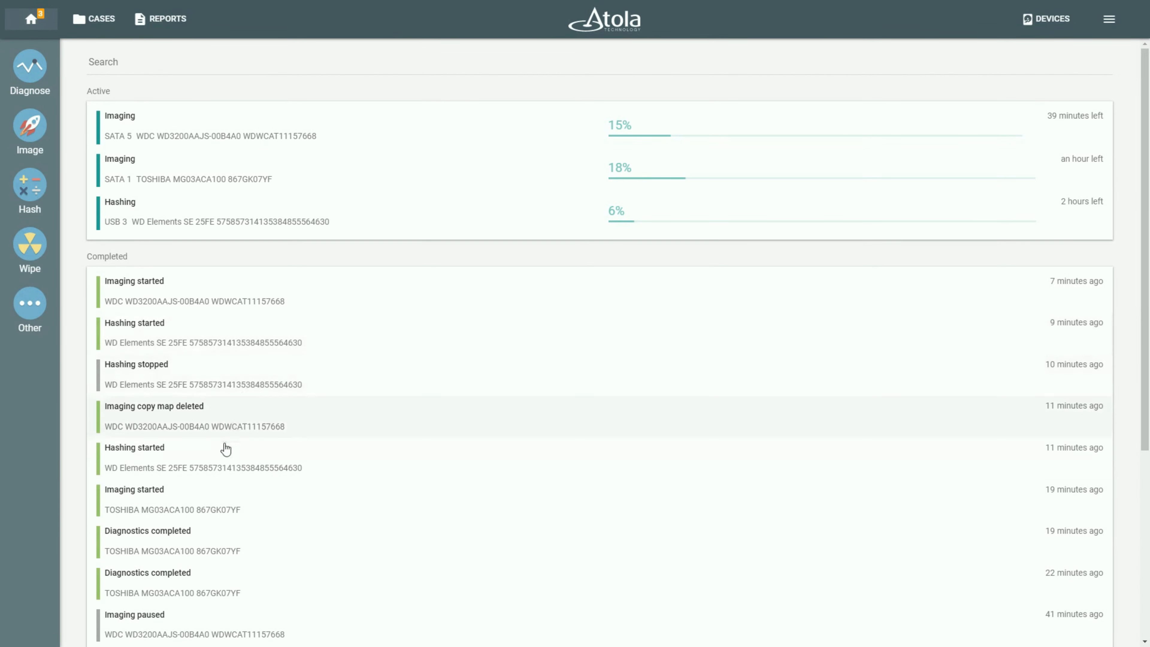
Read the 'Diagnostics completed' report for TOSHIBA MG03ACA100 through to its end
left_click(172, 531)
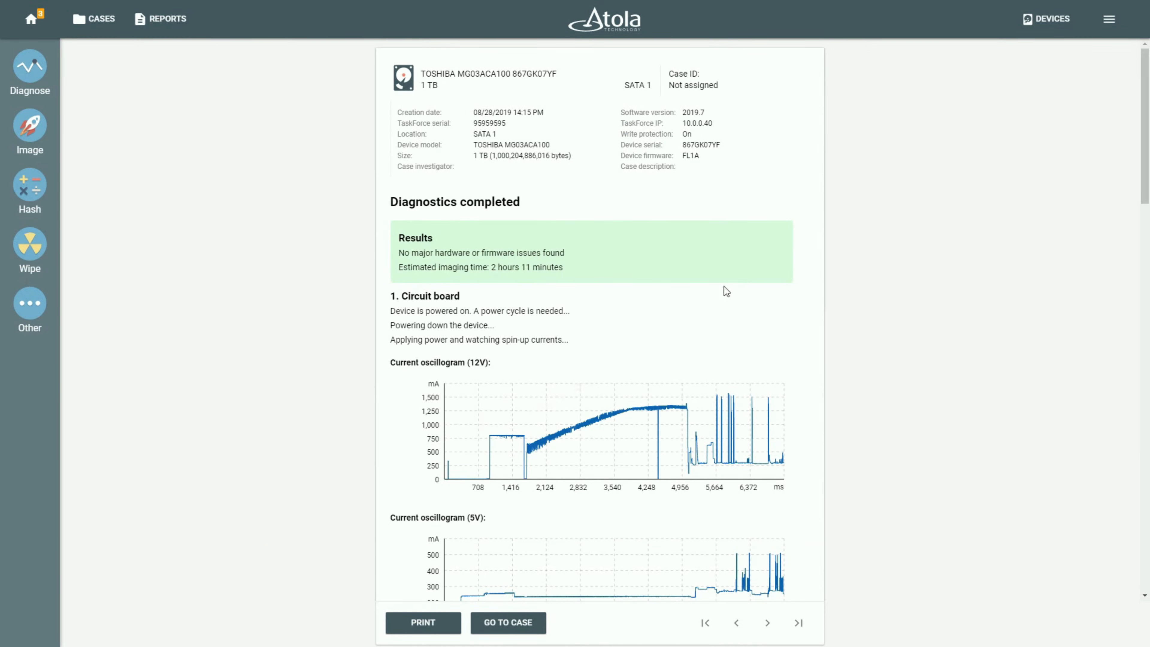
scroll("down", 3)
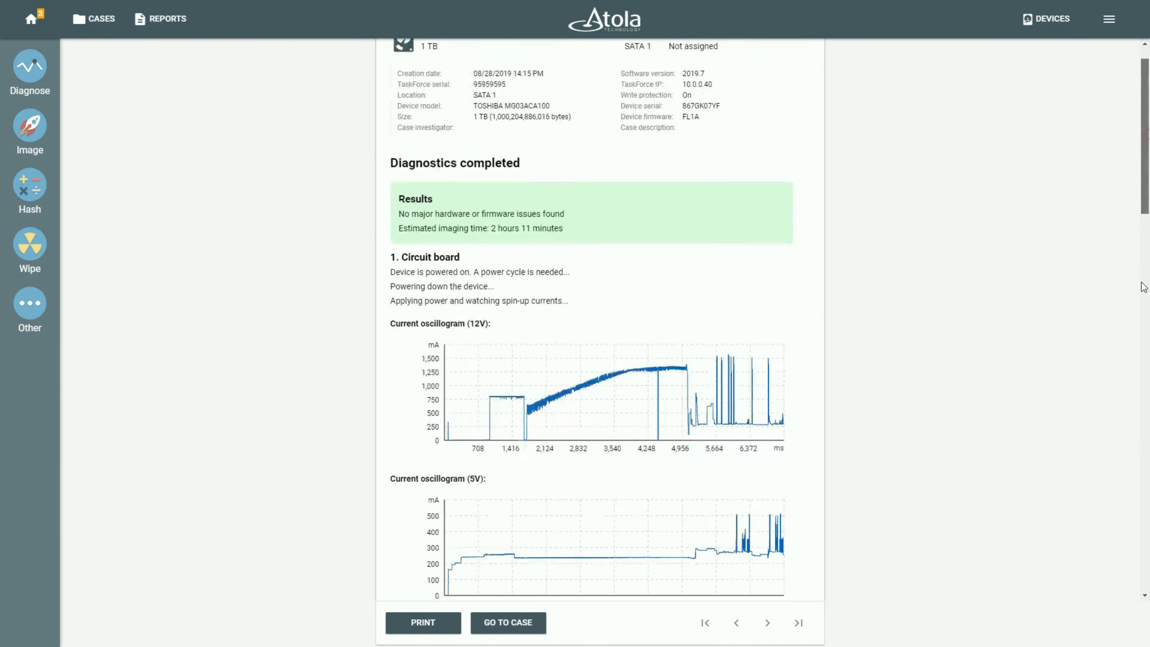
scroll("down", 3)
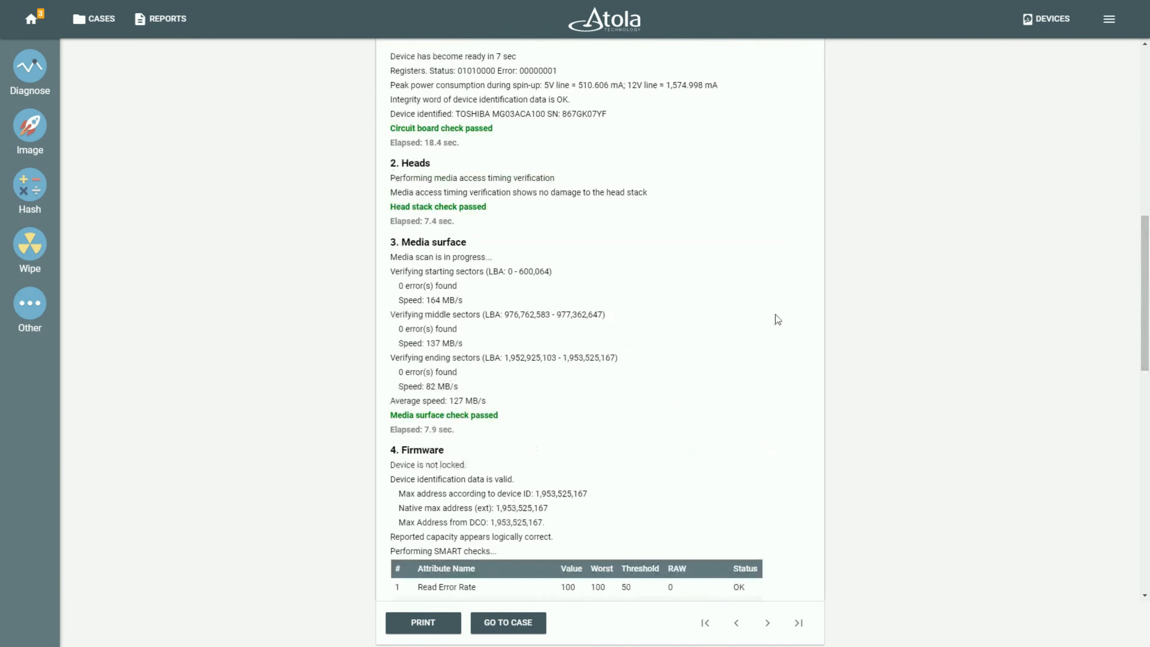
scroll("down", 3)
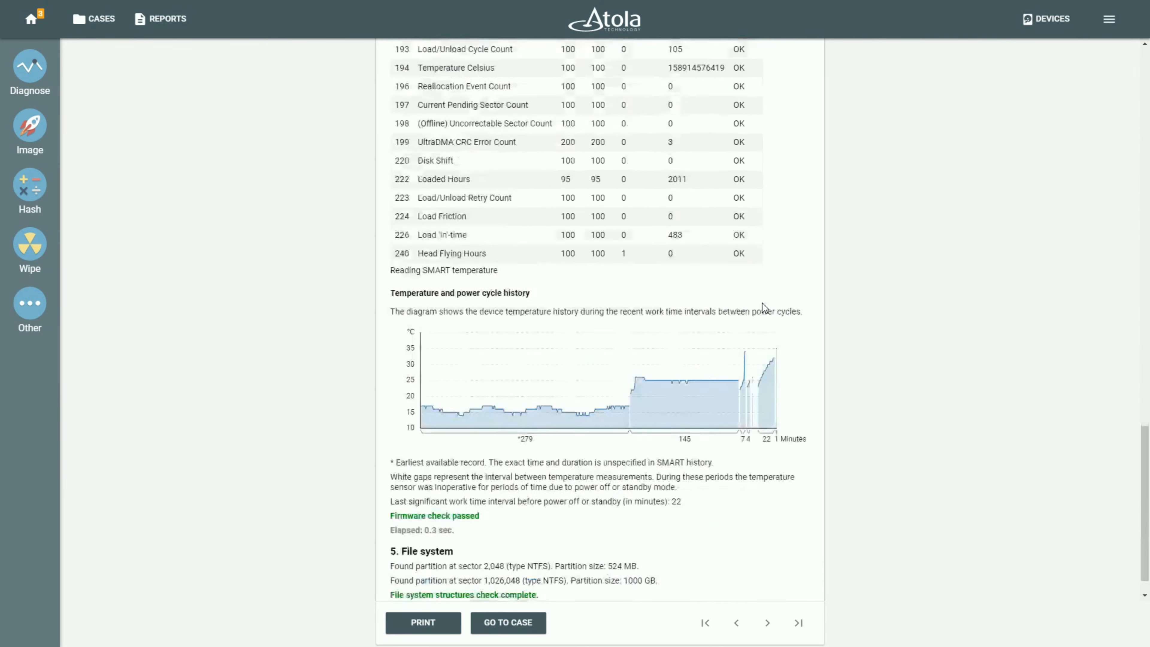
scroll("down", 3)
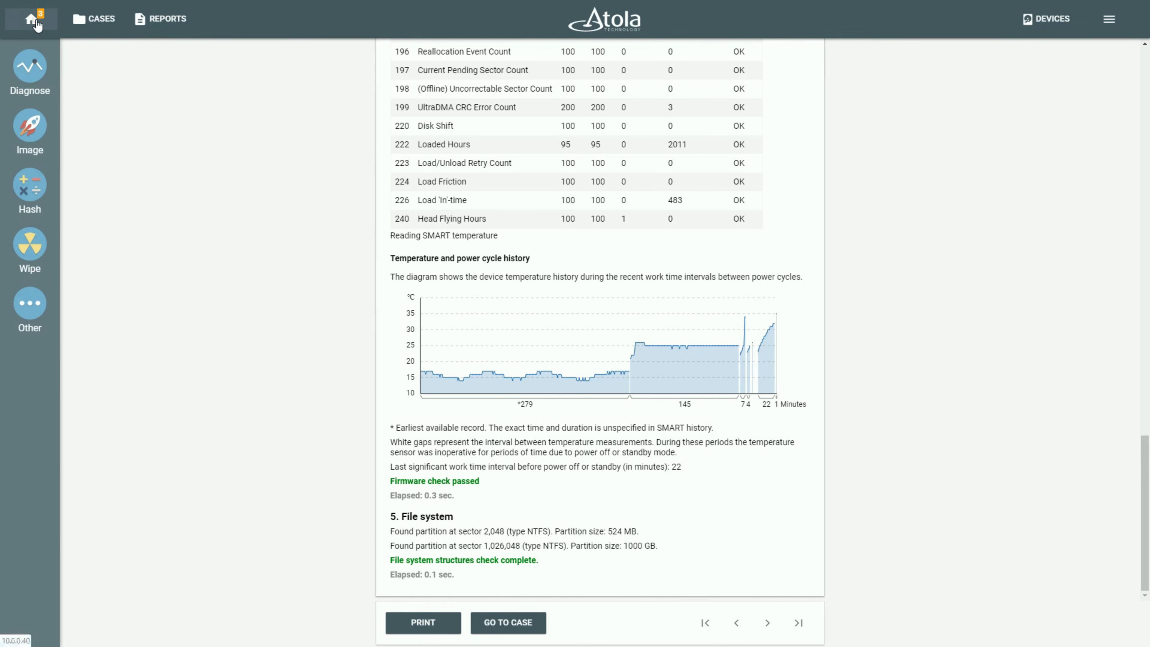
left_click(30, 19)
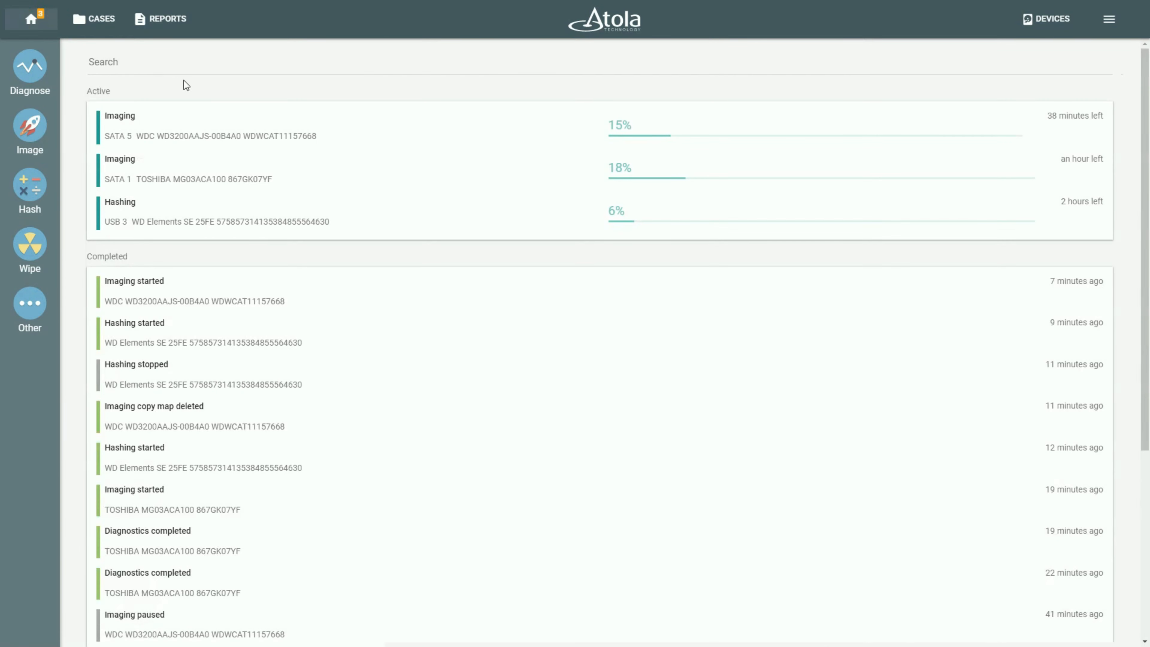
mouse_move(291, 77)
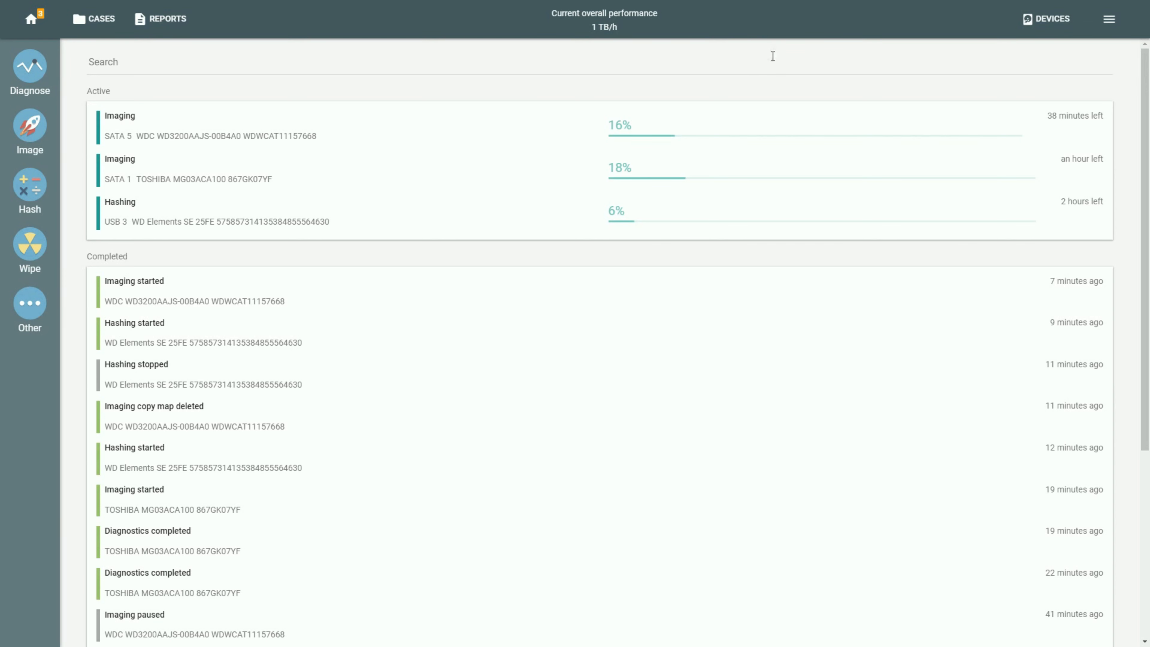
mouse_move(742, 59)
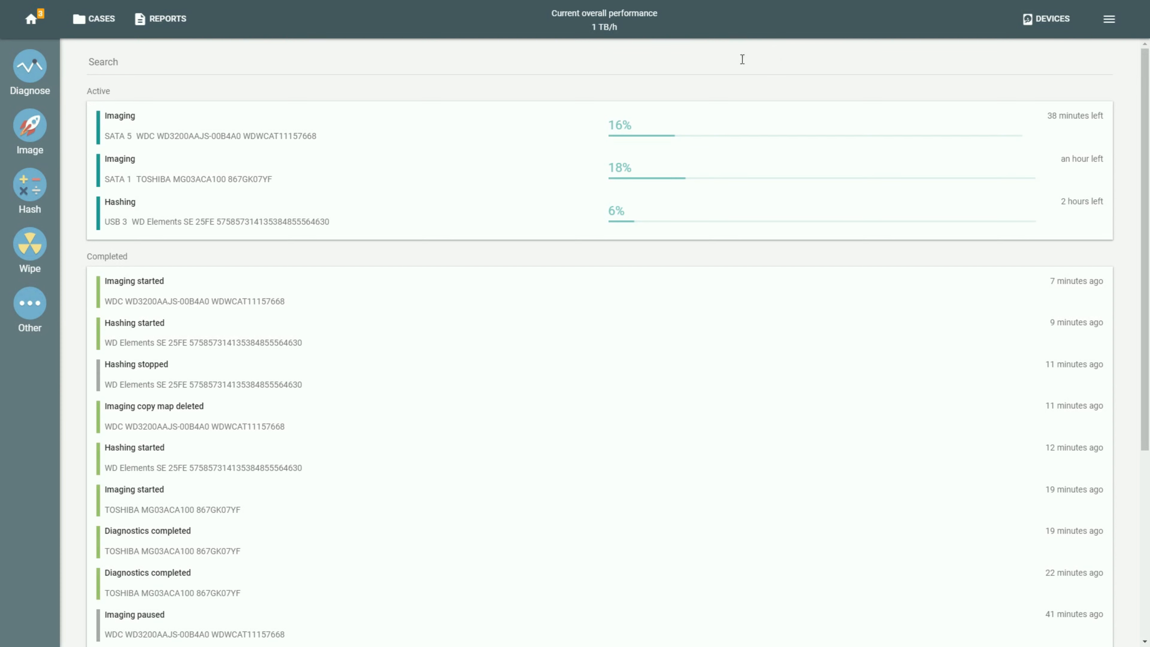
mouse_move(738, 87)
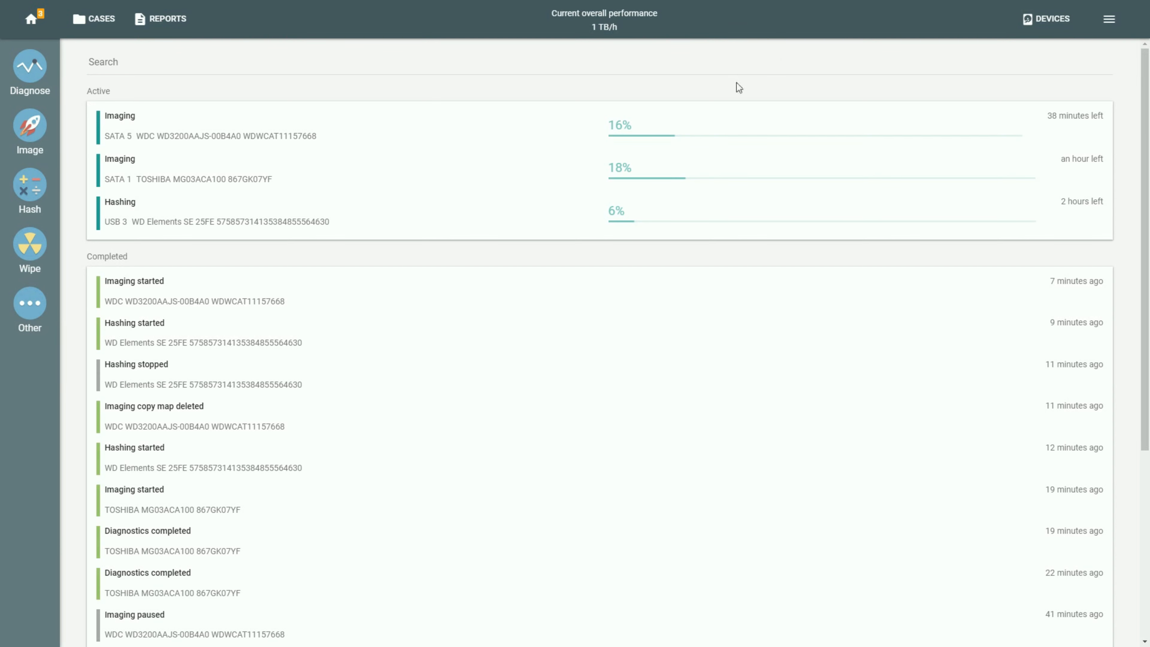
mouse_move(689, 96)
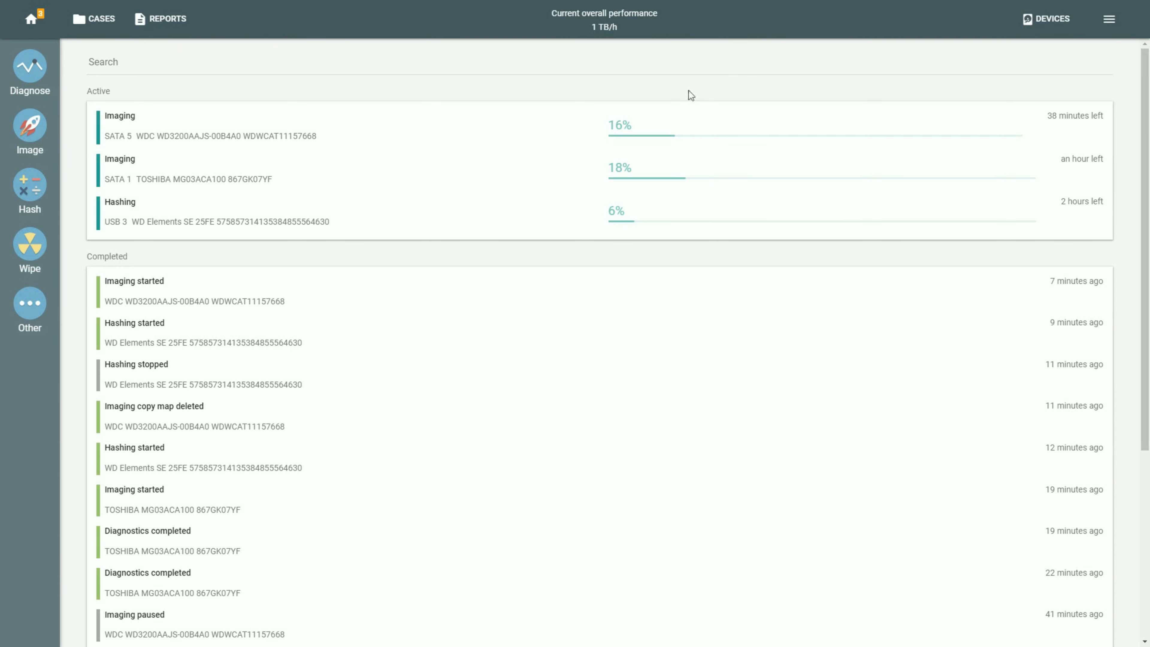
mouse_move(36, 186)
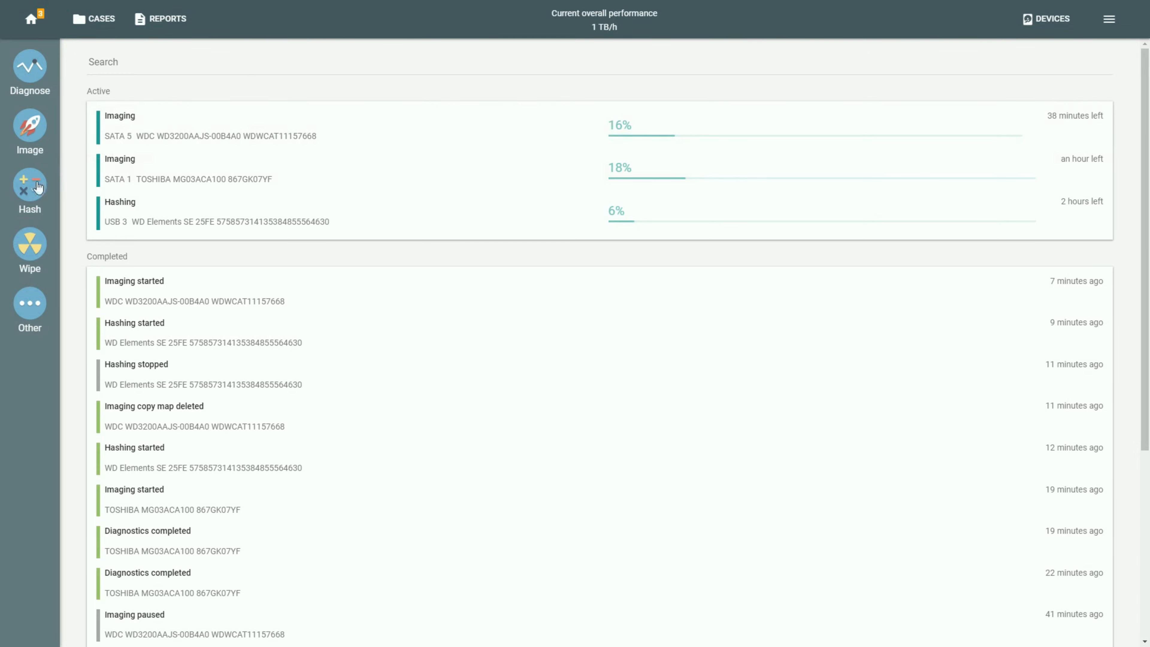
Start an MD5 hash of the Samsung SSD 860 PRO on SATA 6, making four active tasks on the home overview
left_click(29, 187)
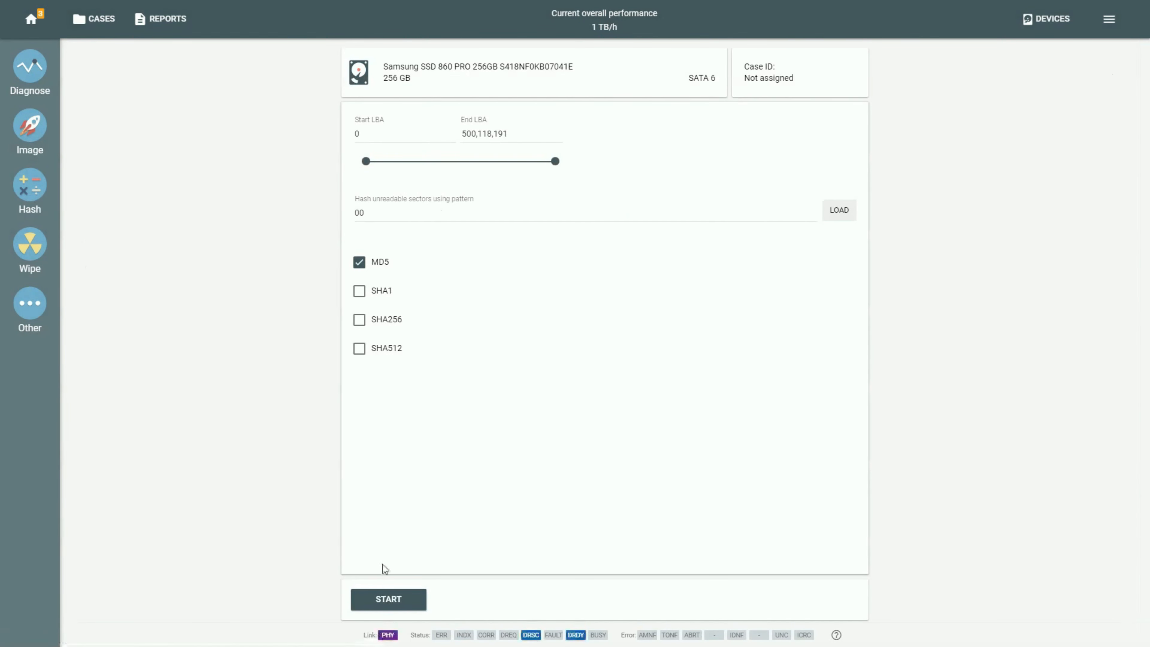
left_click(388, 599)
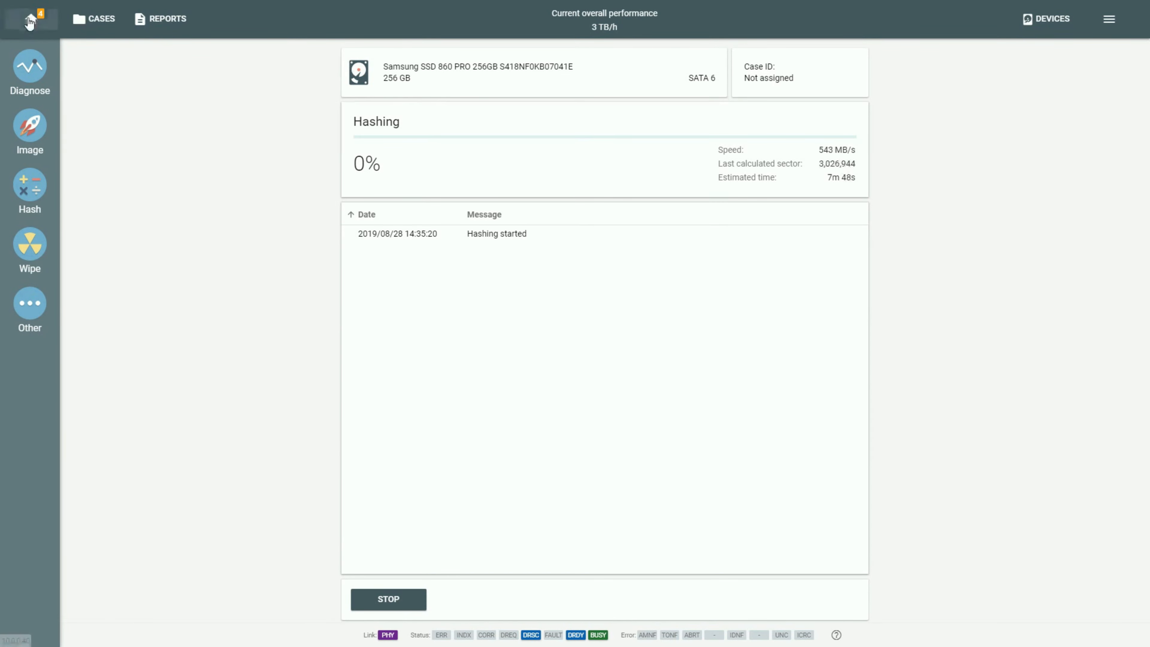
left_click(29, 18)
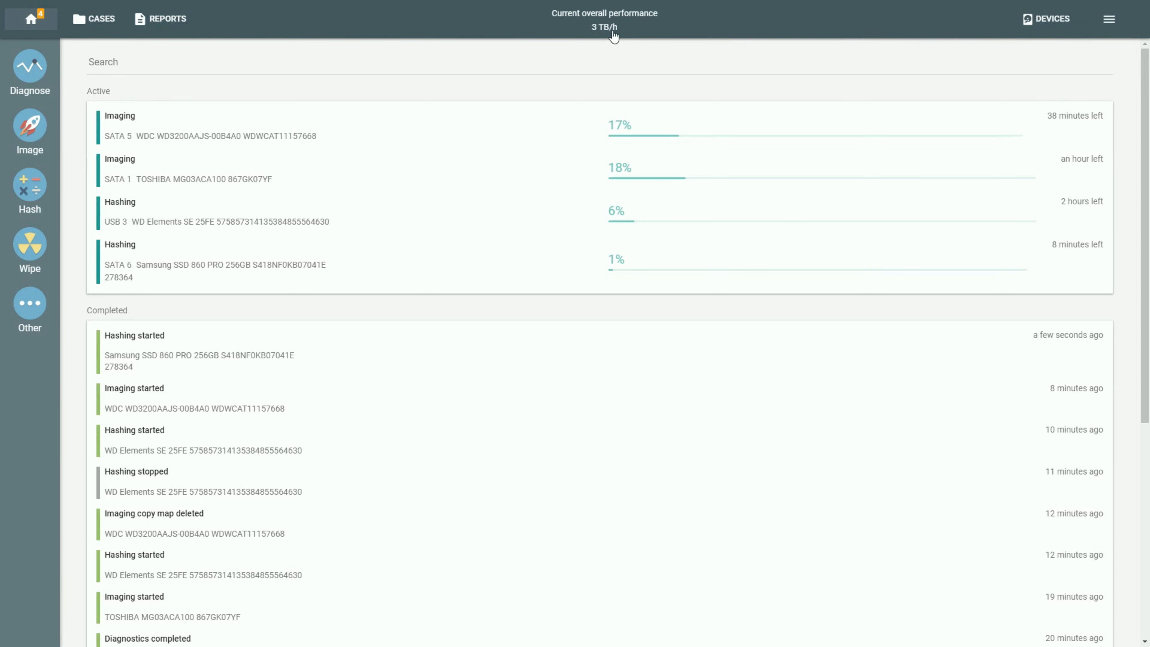
mouse_move(714, 233)
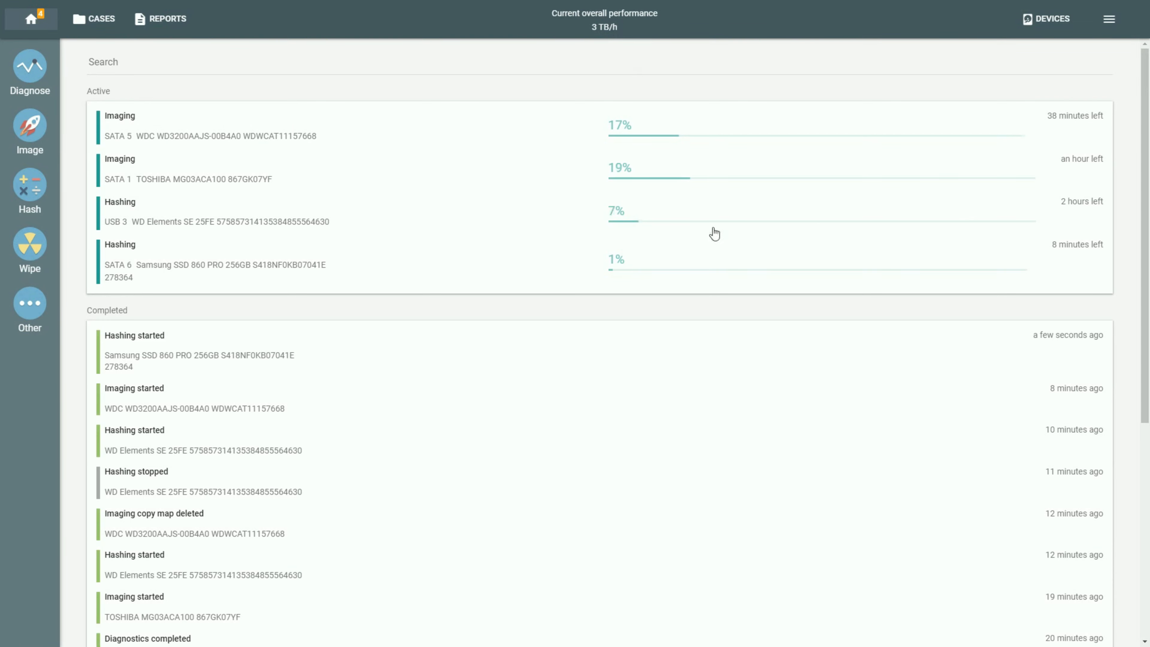
mouse_move(317, 350)
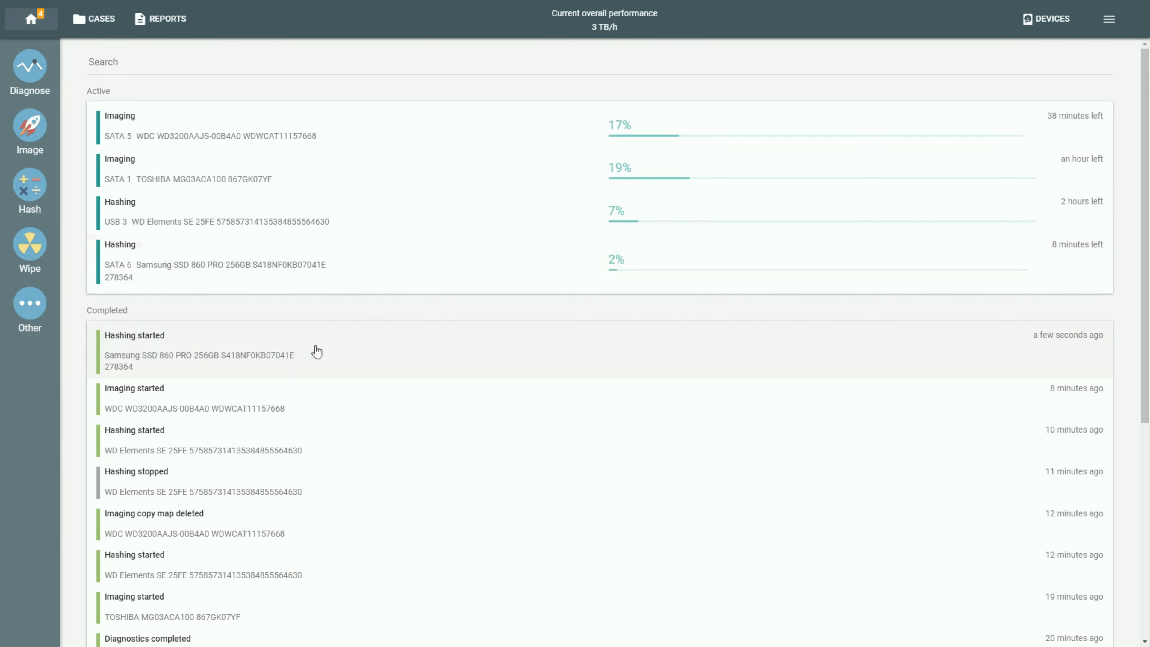
mouse_move(163, 208)
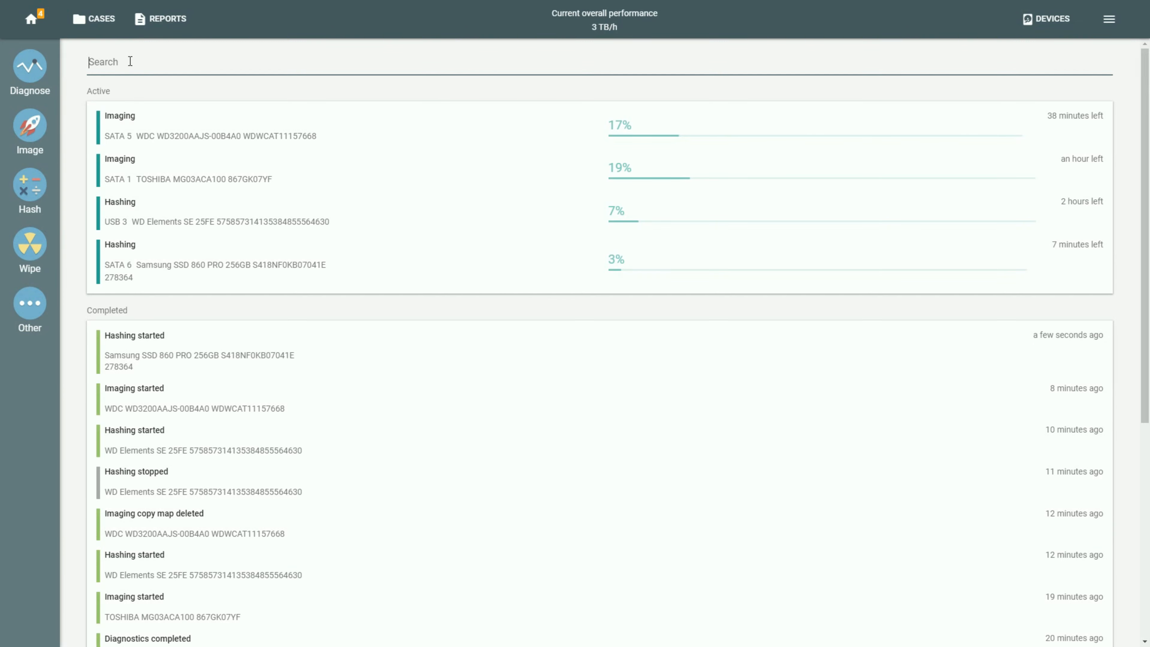
Filter the Completed list with a 'Samsung' tag and enter 'Diagnostics' as a second search term
type("Diagnostics")
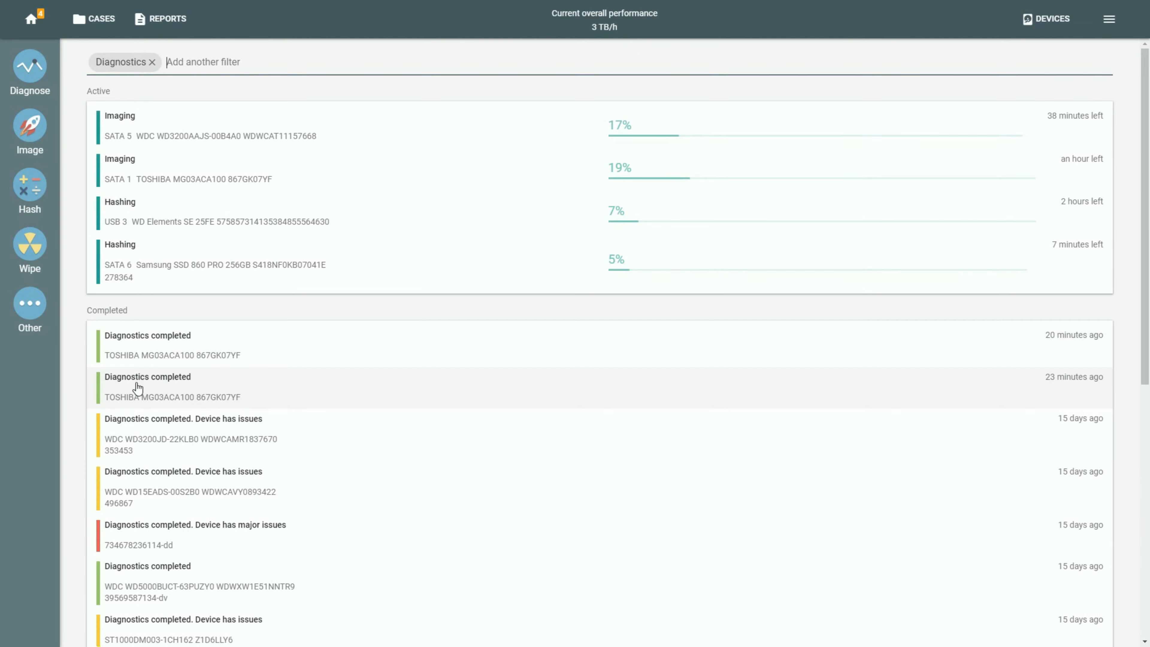
mouse_move(149, 528)
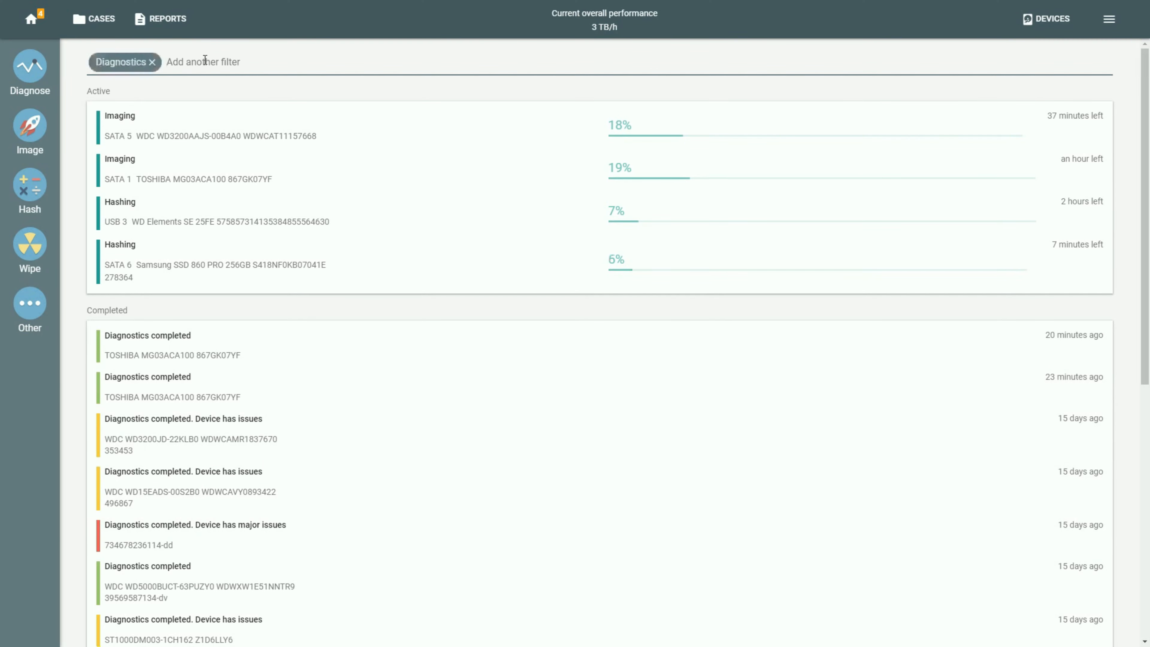
type("Samsung")
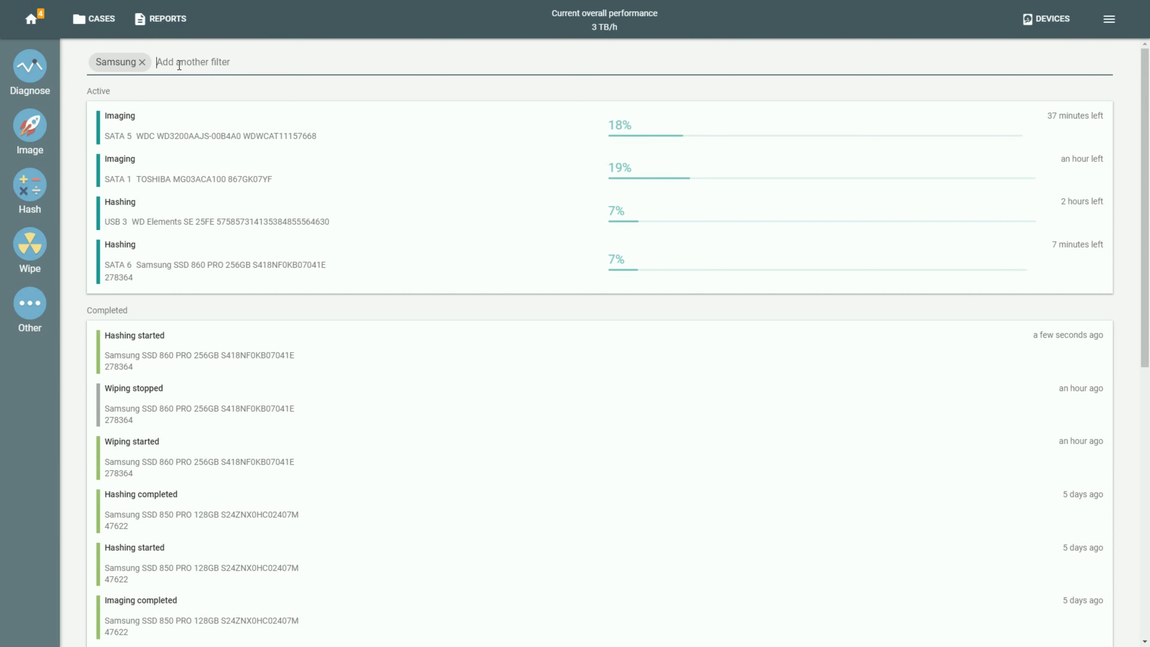
type("D")
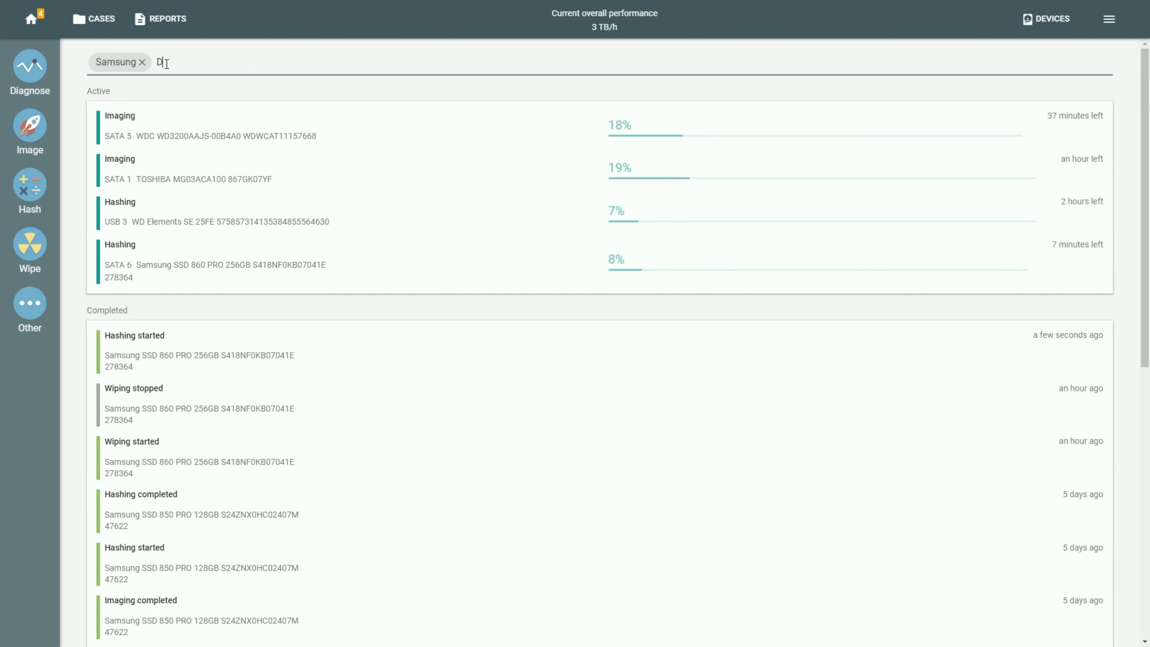
type("iagnostics")
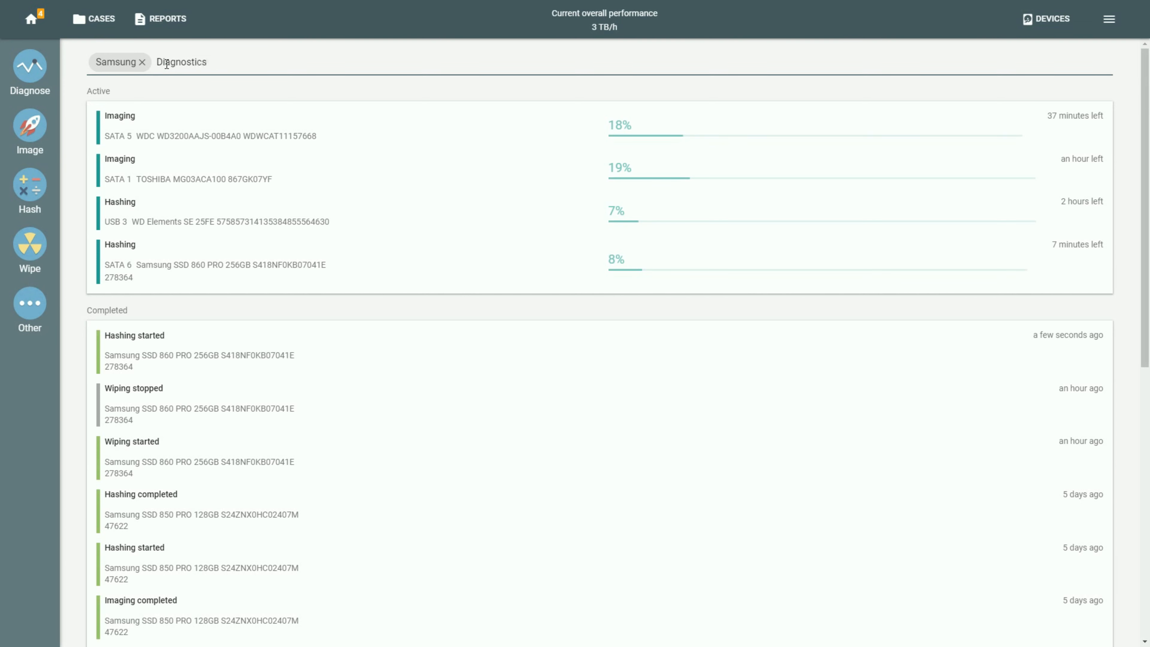